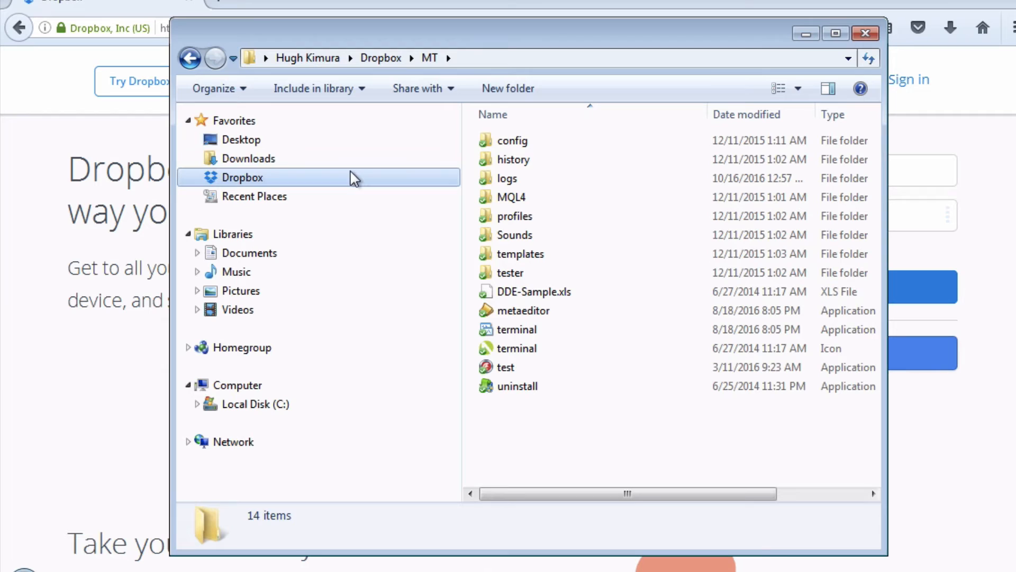
mouse_move(555, 181)
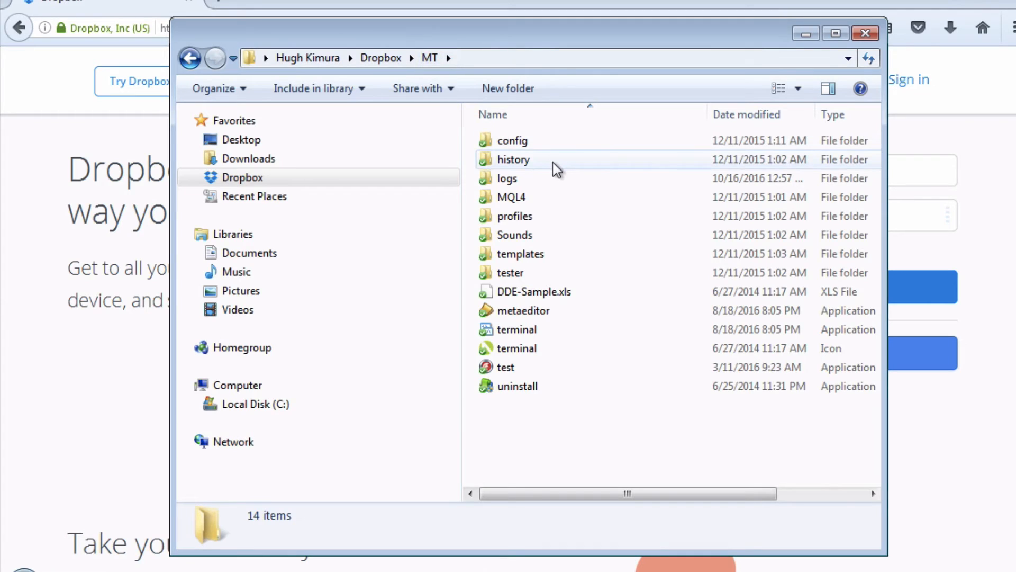
mouse_move(514, 160)
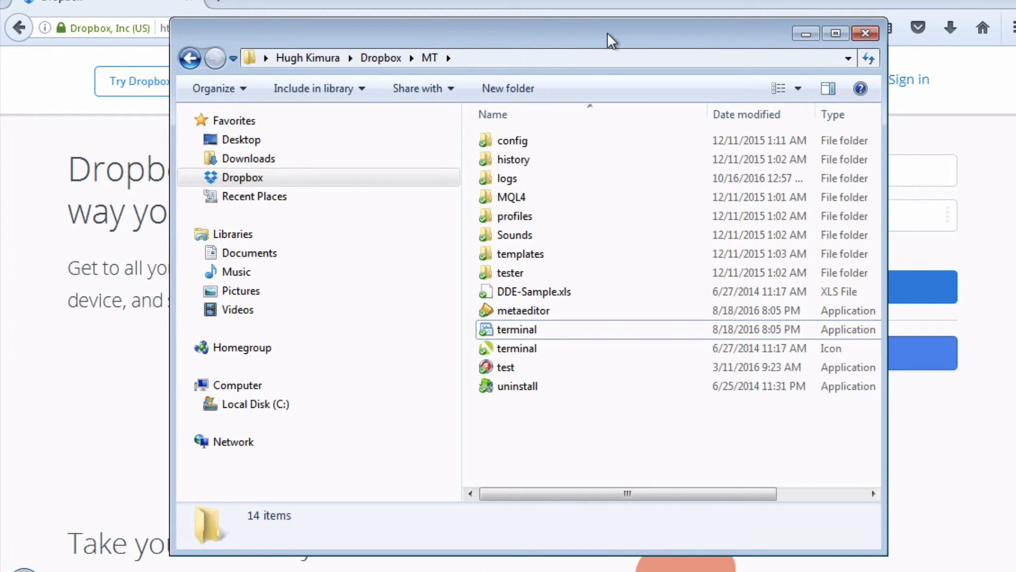
mouse_move(531, 333)
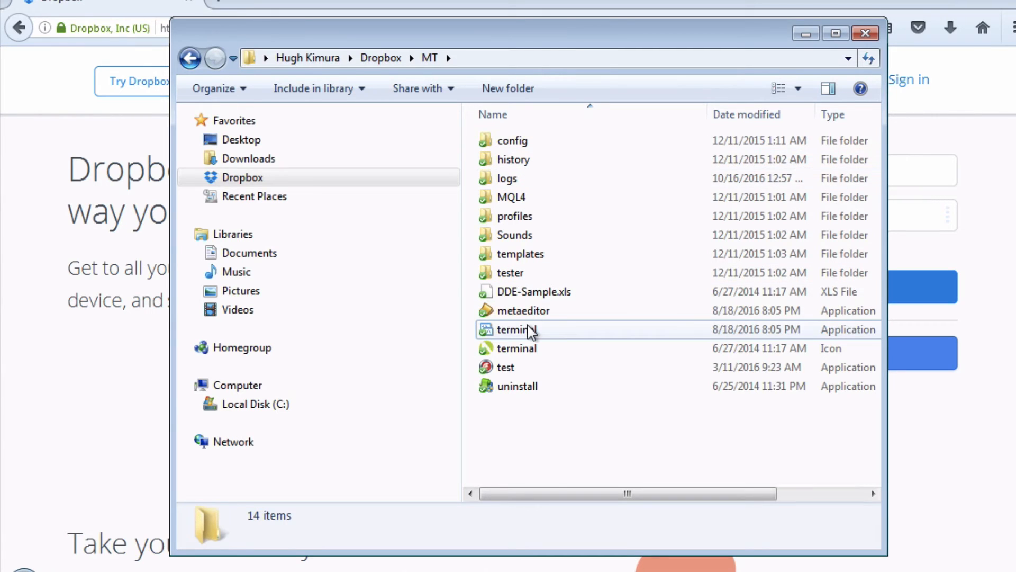
Create a 'terminal - Shortcut' from the terminal application in the MT folder.
right_click(514, 329)
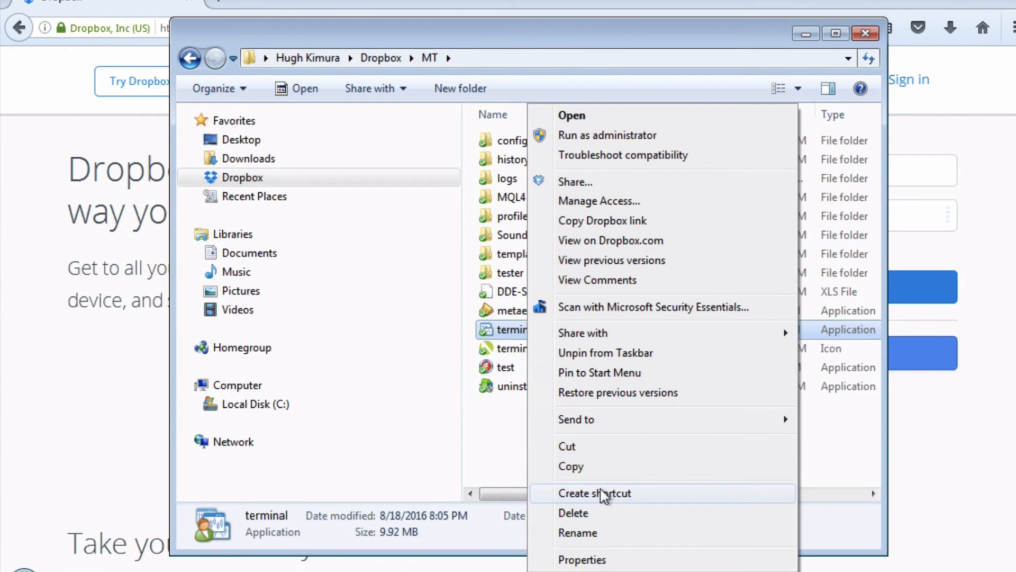
left_click(594, 492)
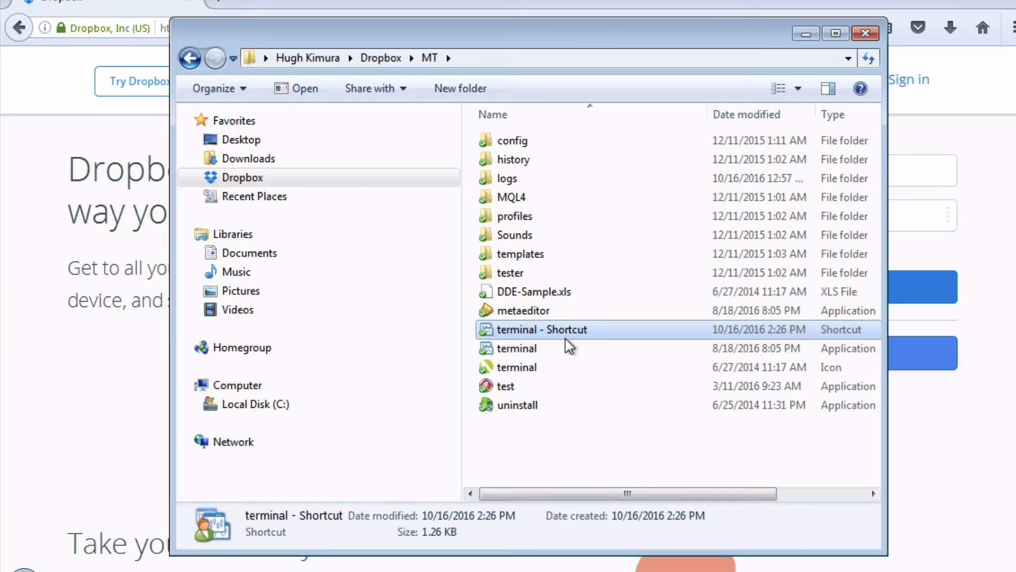
mouse_move(567, 334)
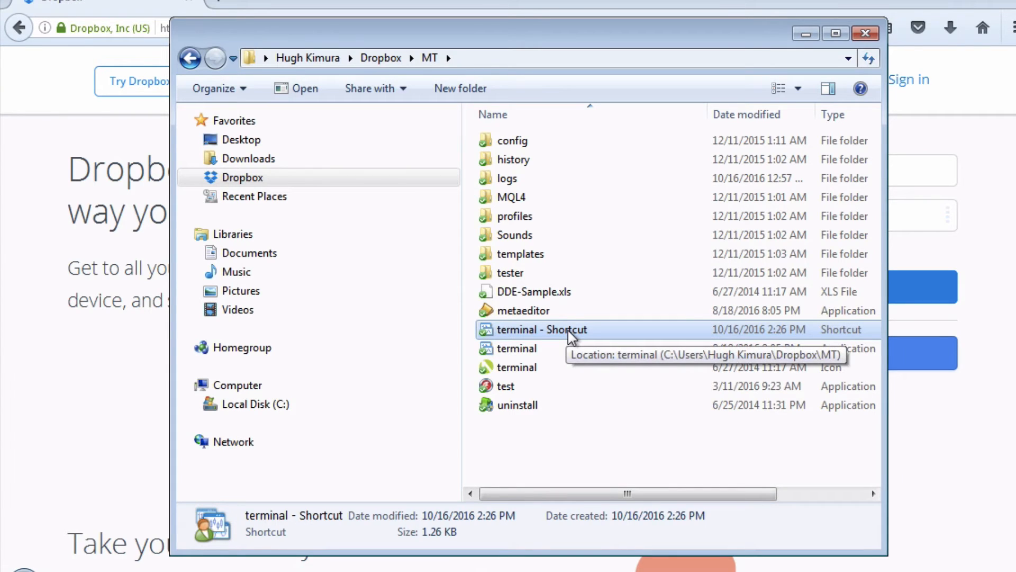
Append /portable to the terminal shortcut's Target field and save with OK.
right_click(541, 329)
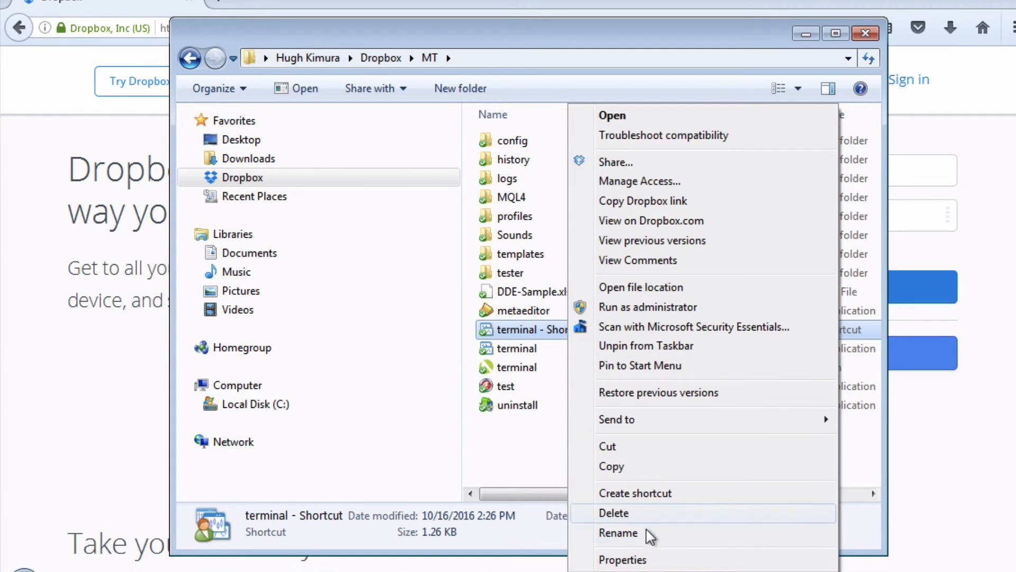
left_click(623, 559)
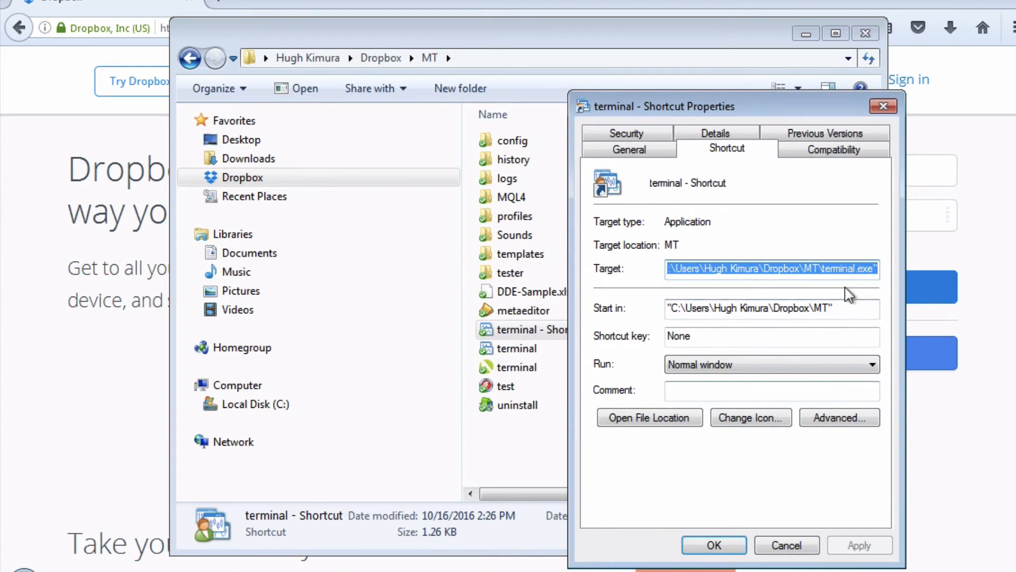
left_click(843, 269)
type(" /")
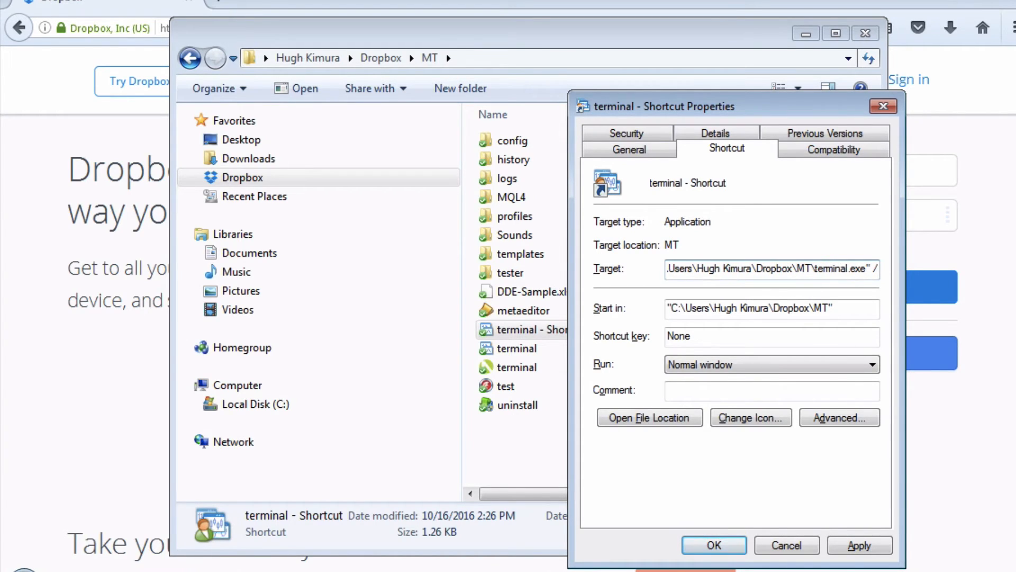
type("portable")
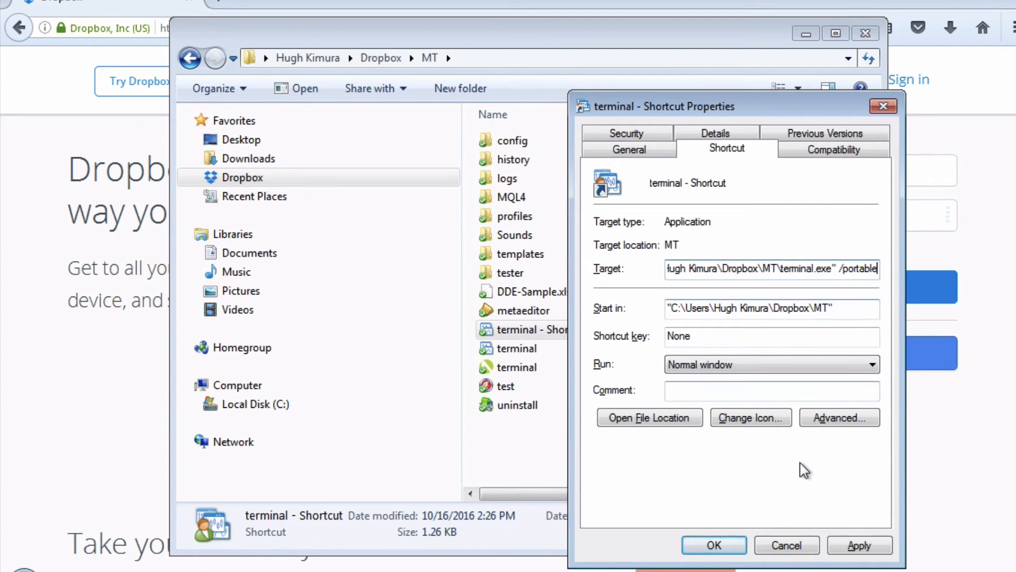
left_click(713, 545)
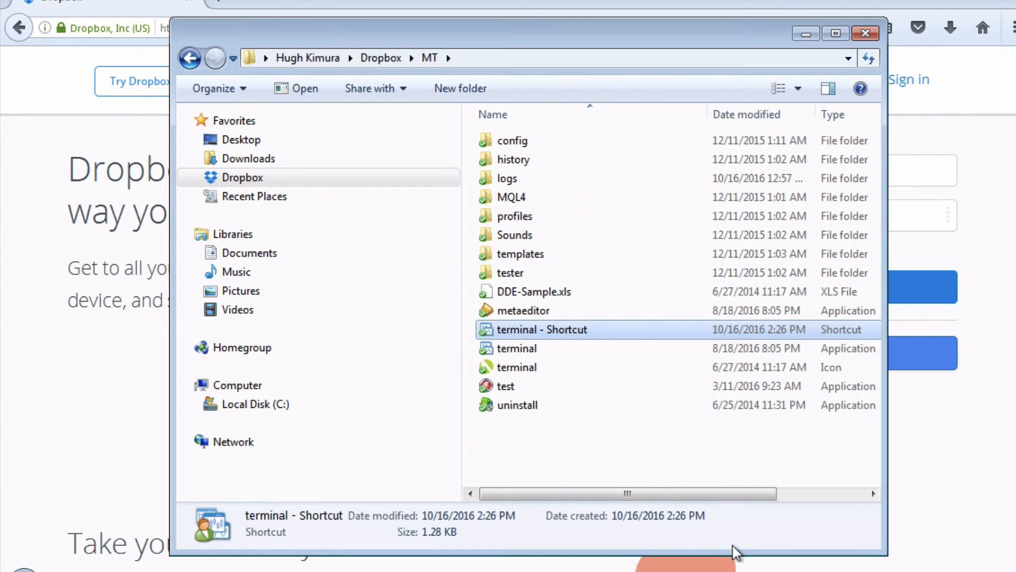